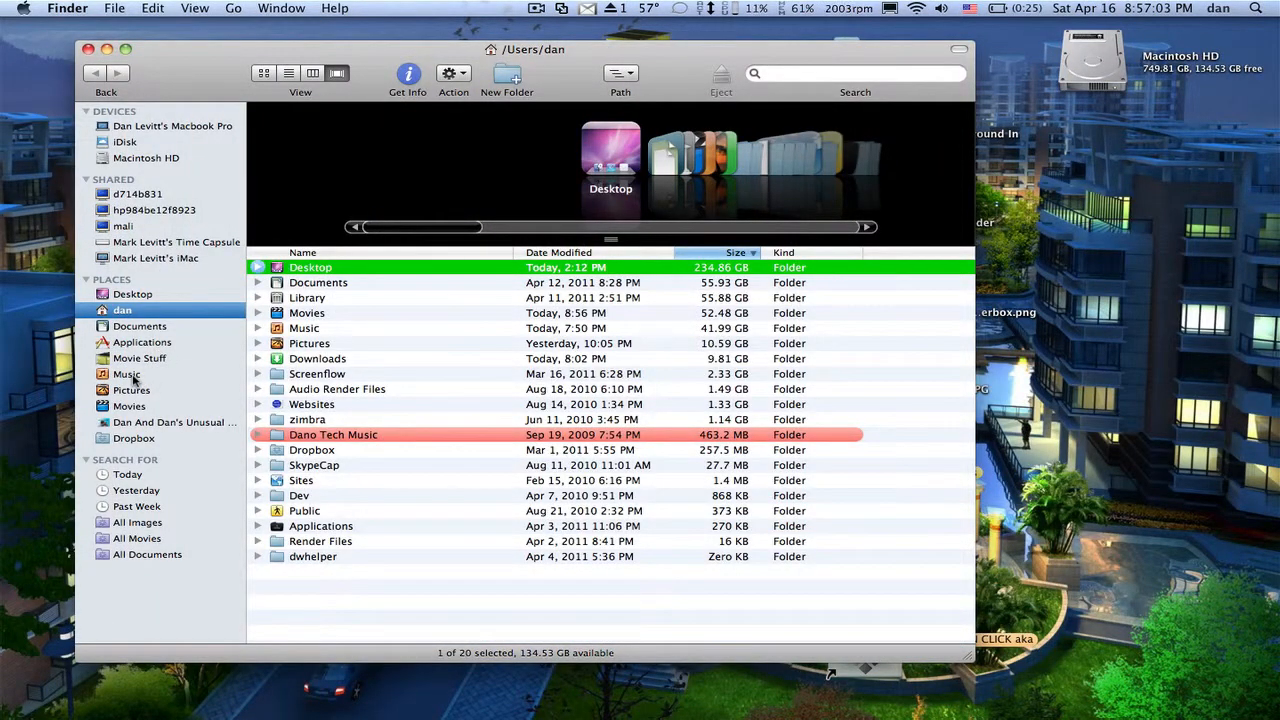
# Show the Music folder of downloaded MIDI files in Finder and launch GarageBand
pyautogui.click(128, 374)
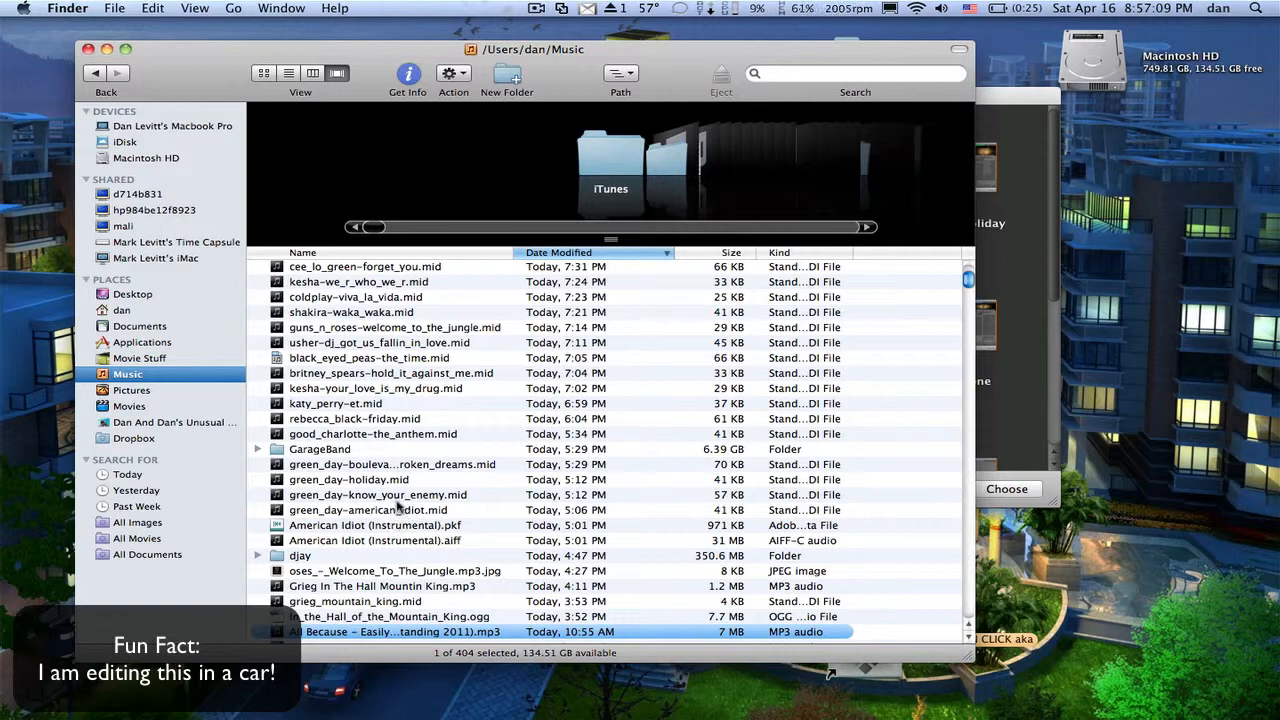
pyautogui.click(348, 480)
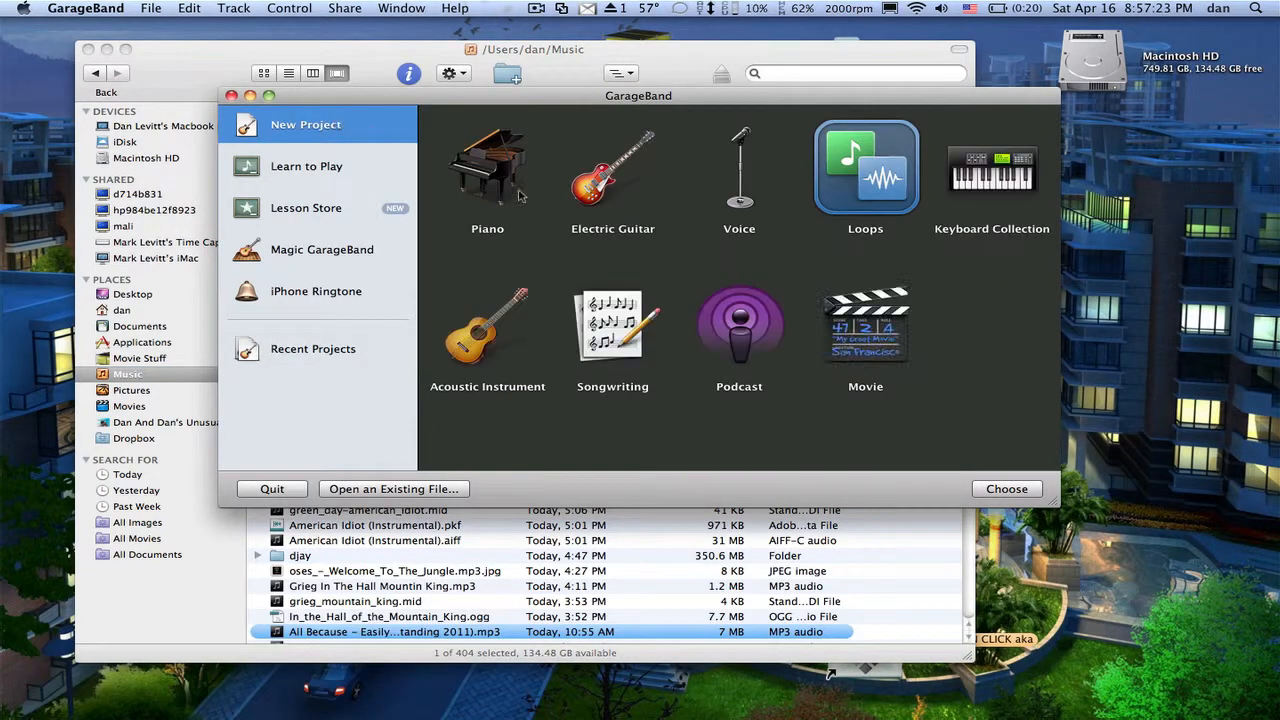
# Create the new song project My Song 29 from the Loops template
pyautogui.click(1008, 488)
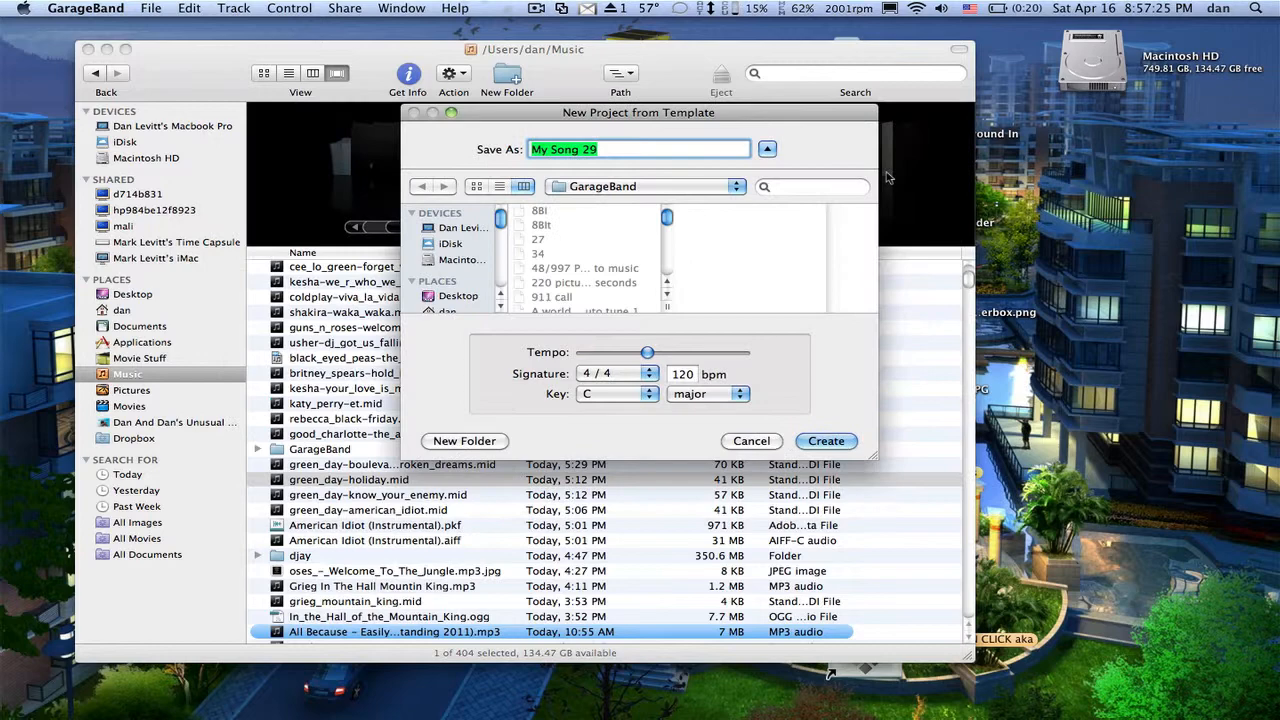
pyautogui.click(824, 442)
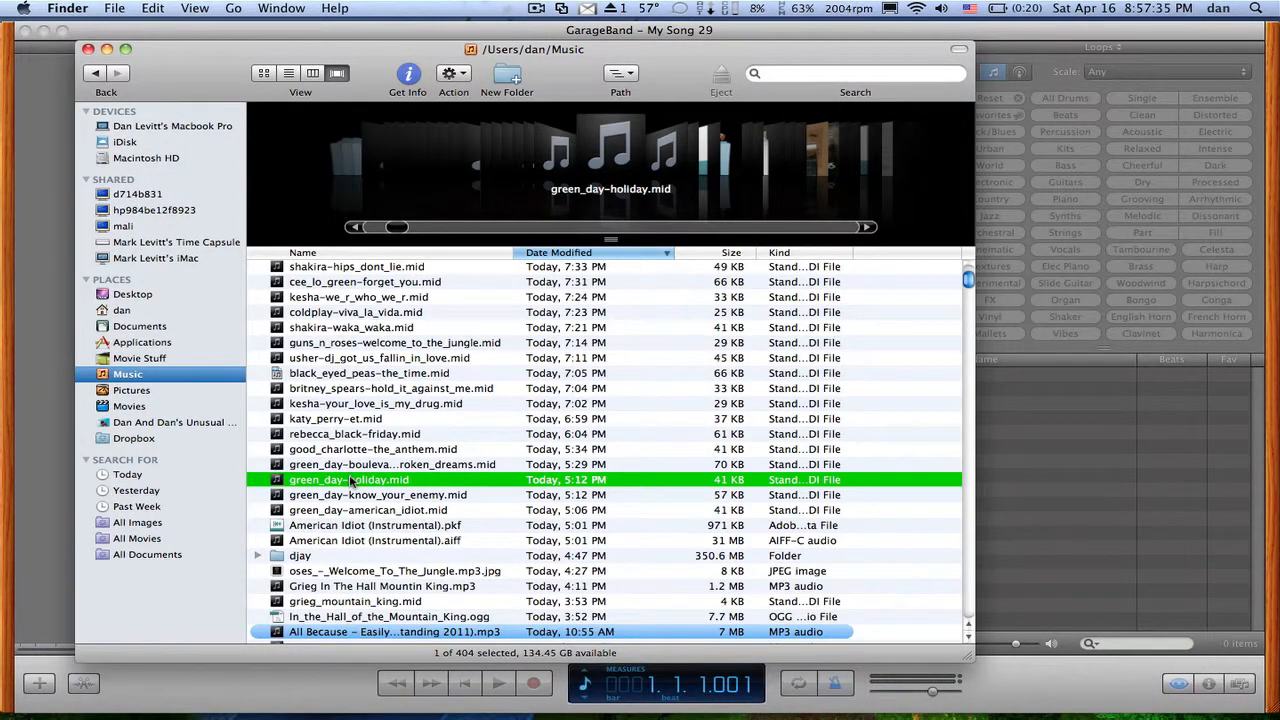
pyautogui.moveTo(464, 486)
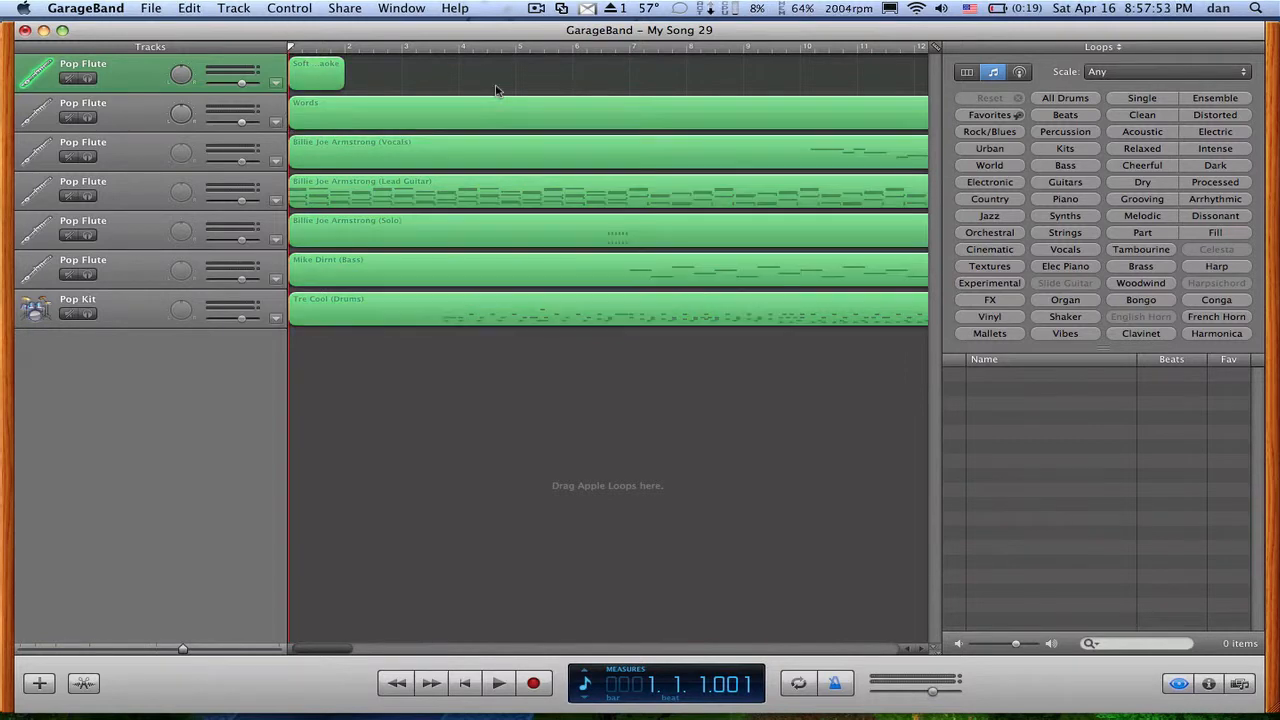
# Play back the imported green_day-holiday.mid tracks in the timeline
pyautogui.click(496, 684)
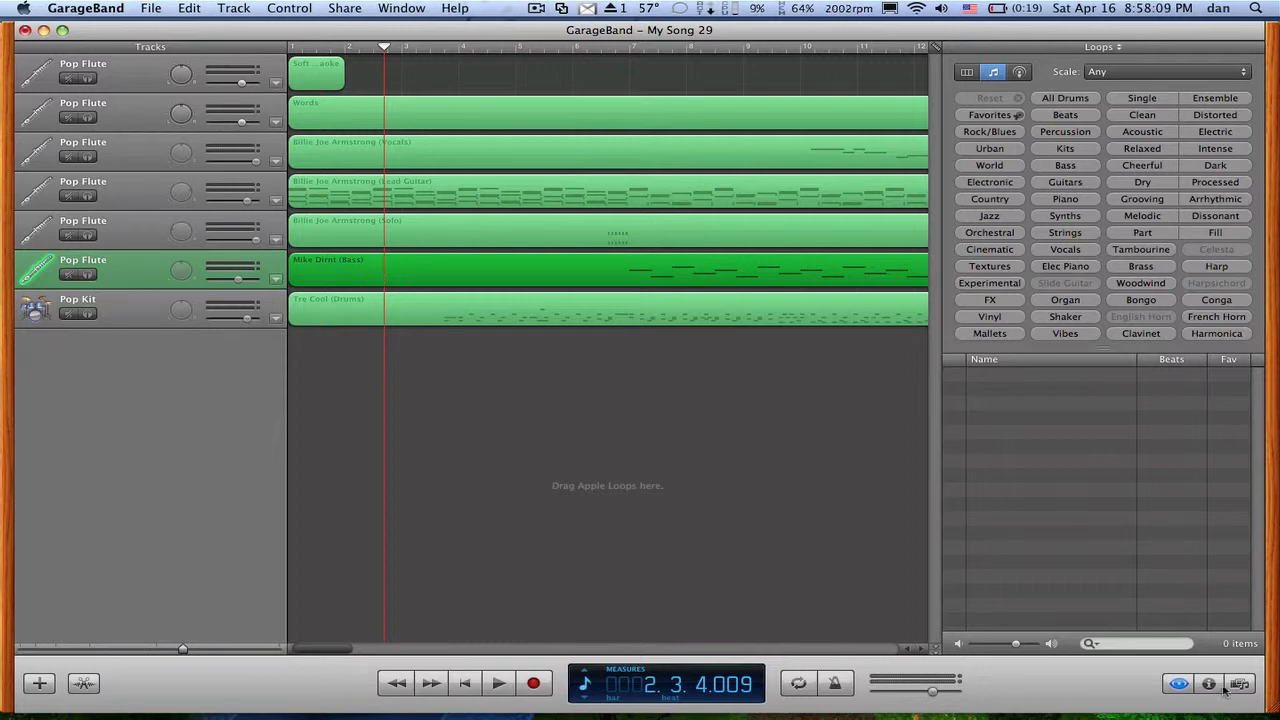
# Assign the bass track the Bass > Bass Clash instrument via Track Info
pyautogui.click(1238, 682)
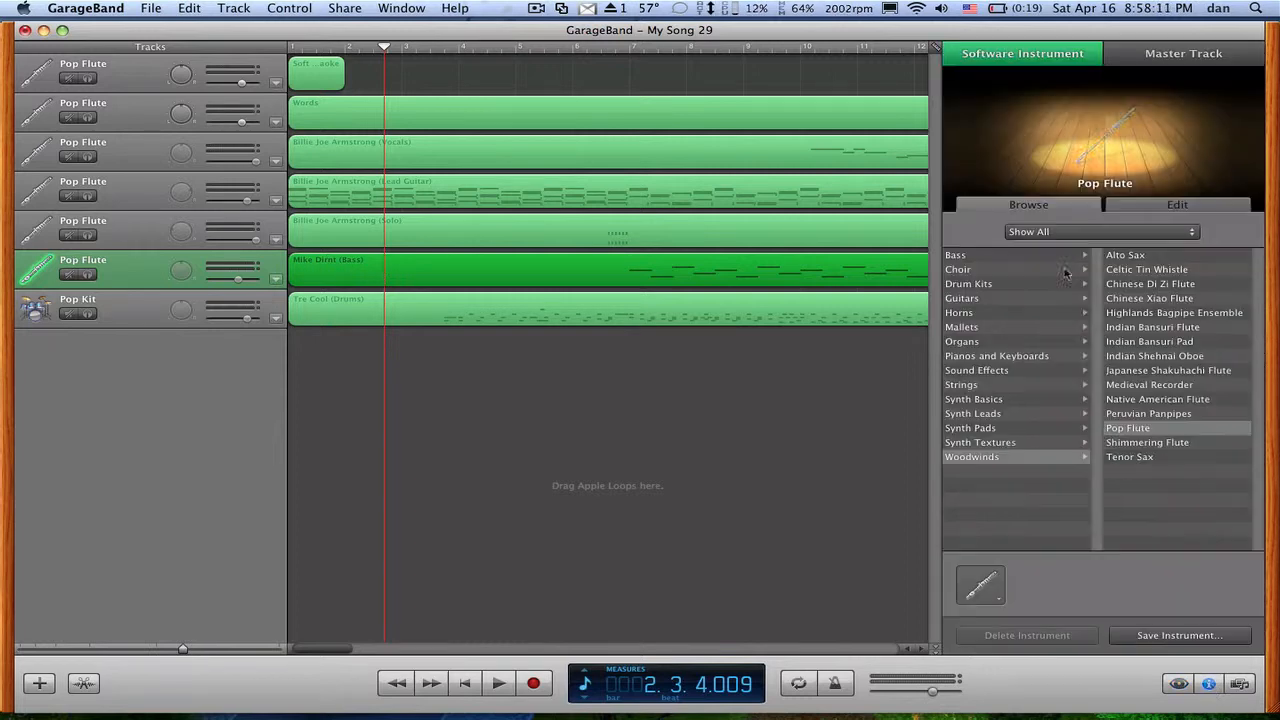
pyautogui.click(956, 256)
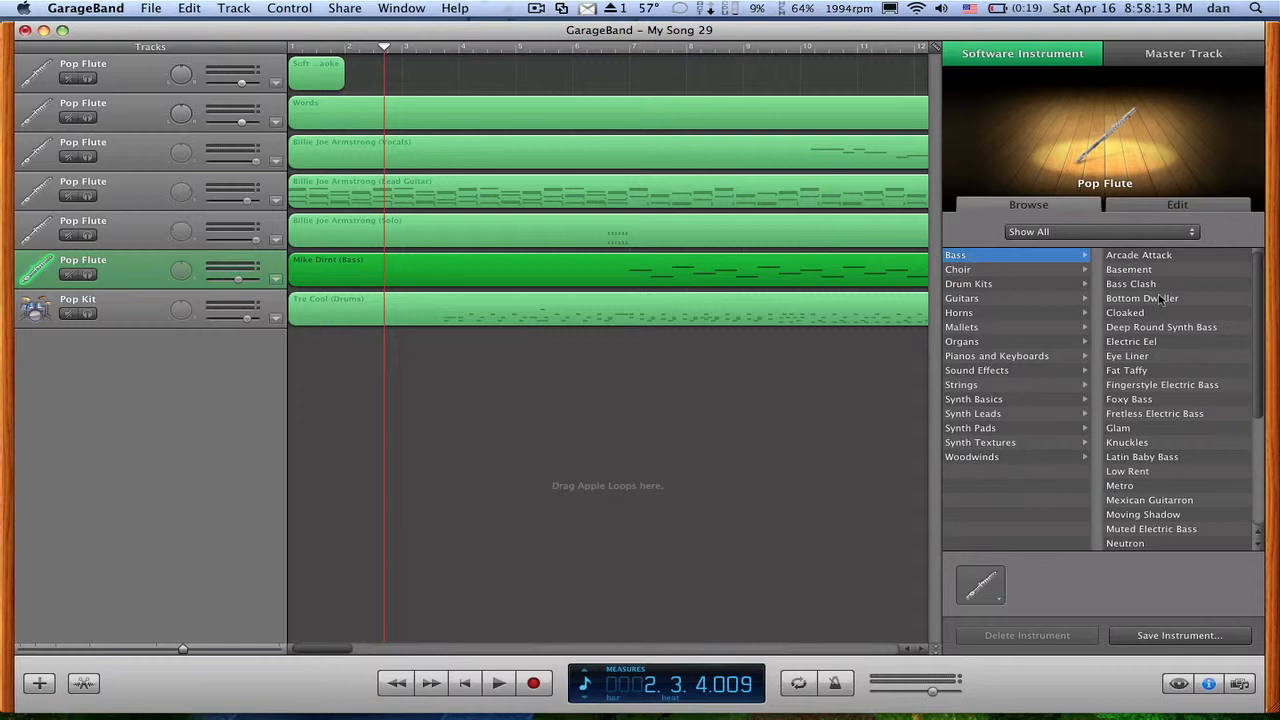
pyautogui.click(1126, 268)
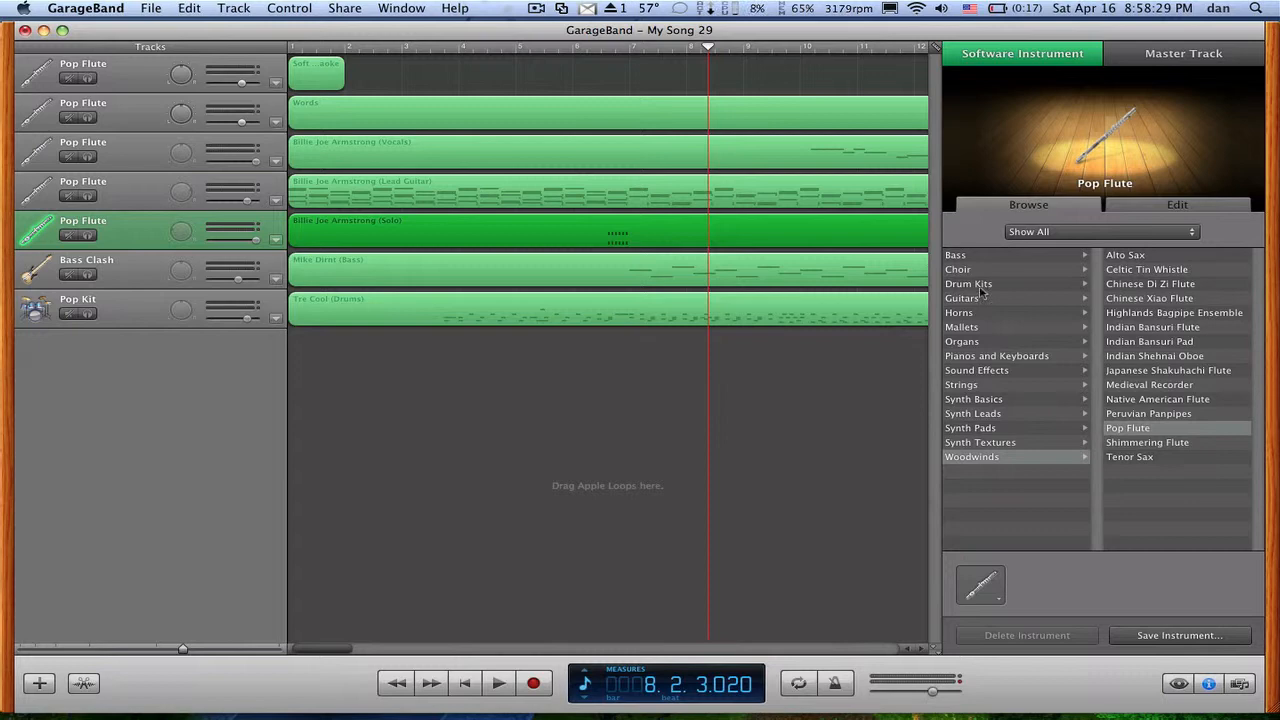
# Assign both lead guitar tracks the Guitars > Big Electric Lead instrument
pyautogui.click(960, 296)
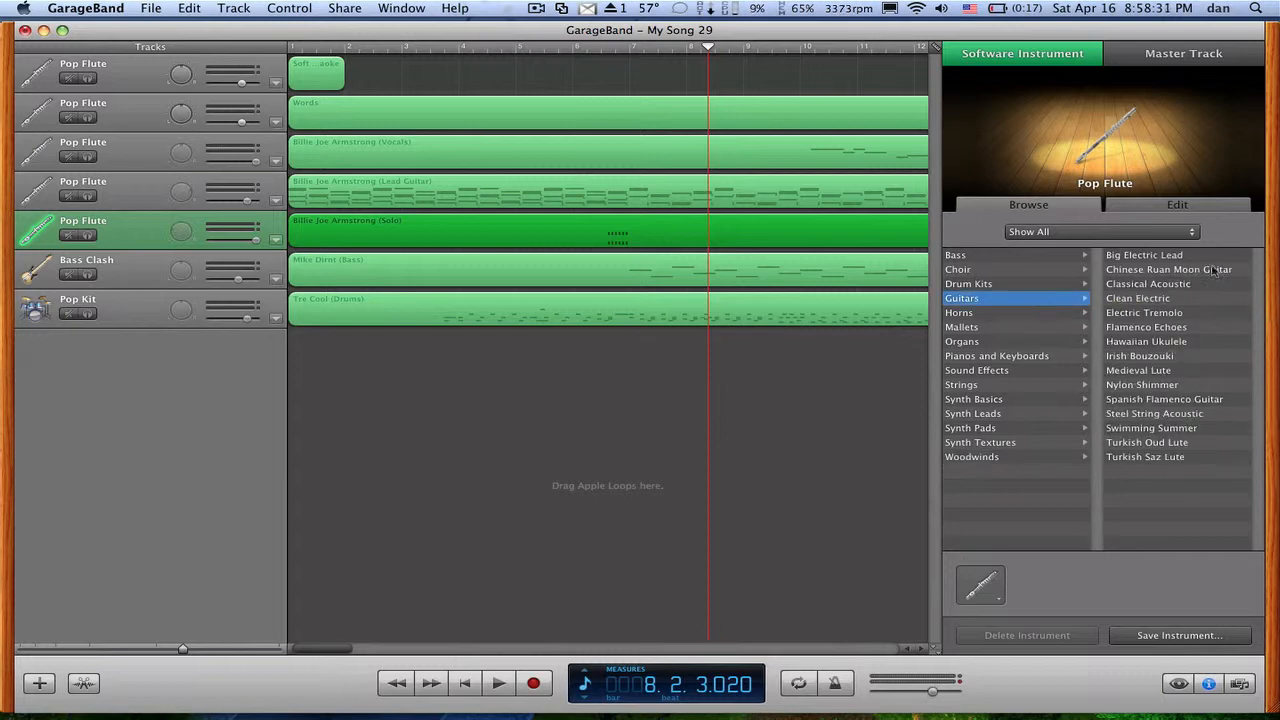
pyautogui.click(1144, 256)
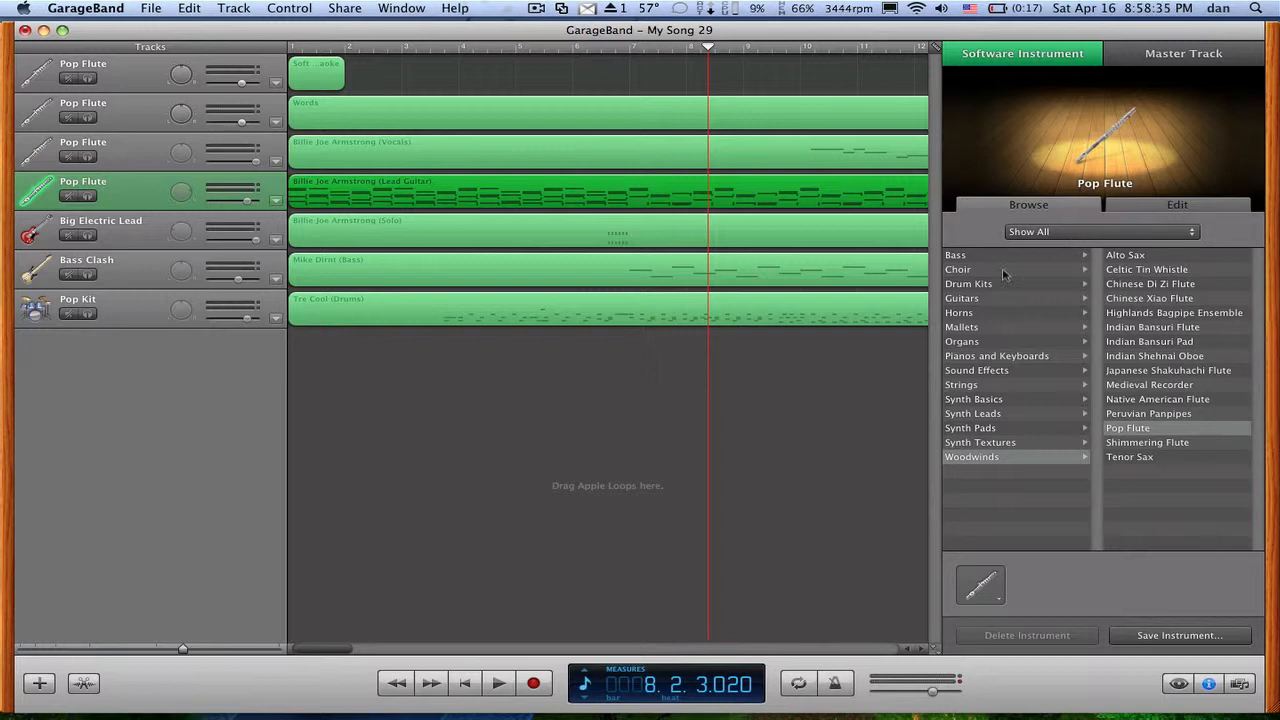
pyautogui.click(960, 298)
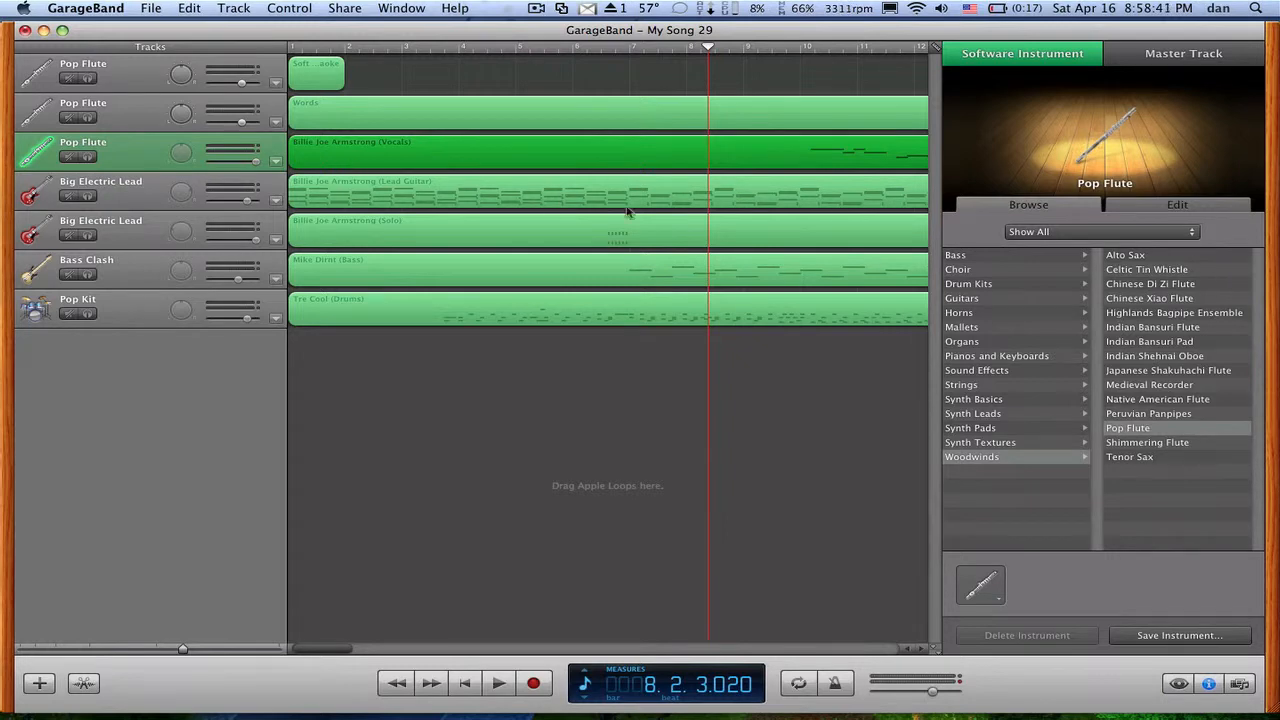
pyautogui.moveTo(156, 104)
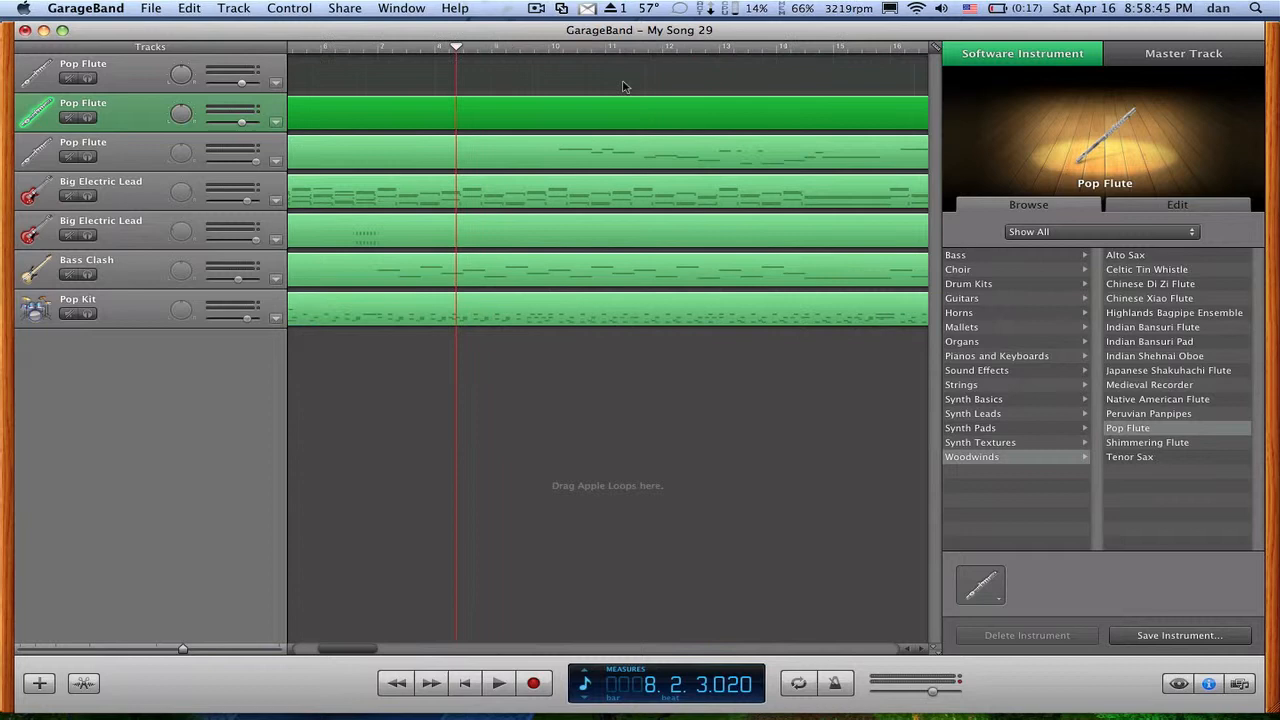
pyautogui.hscroll(3)
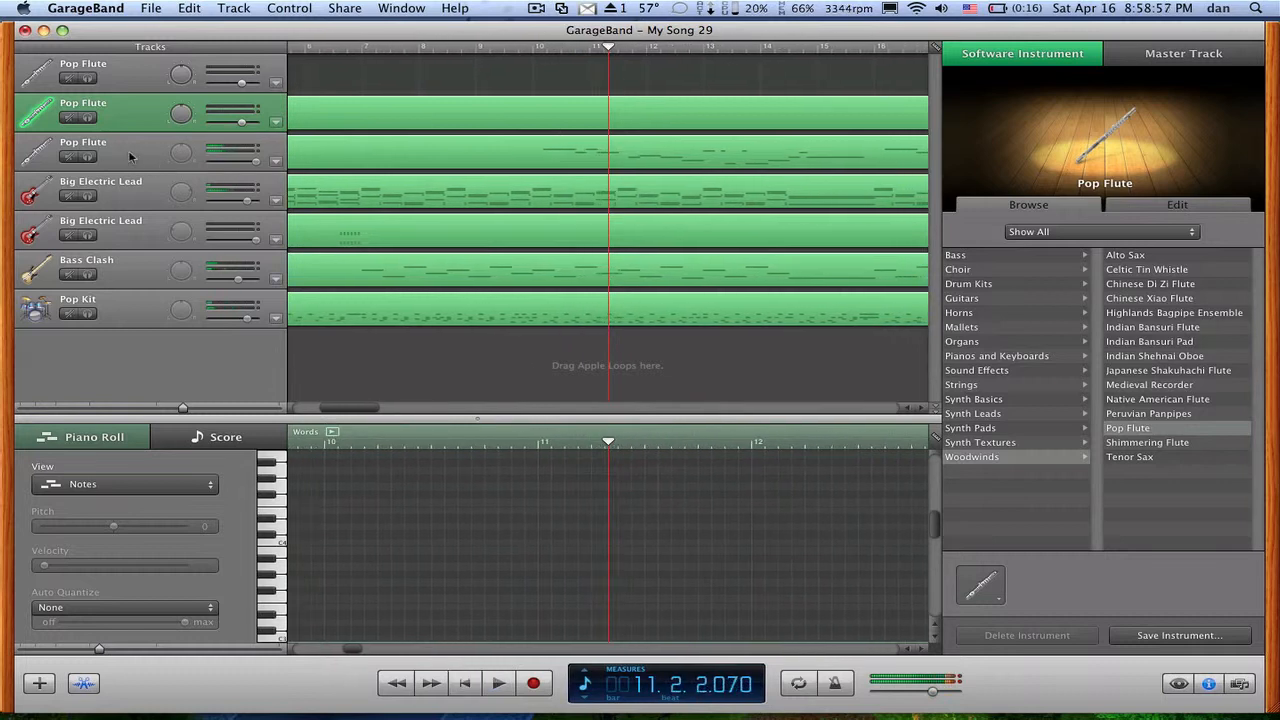
pyautogui.click(84, 150)
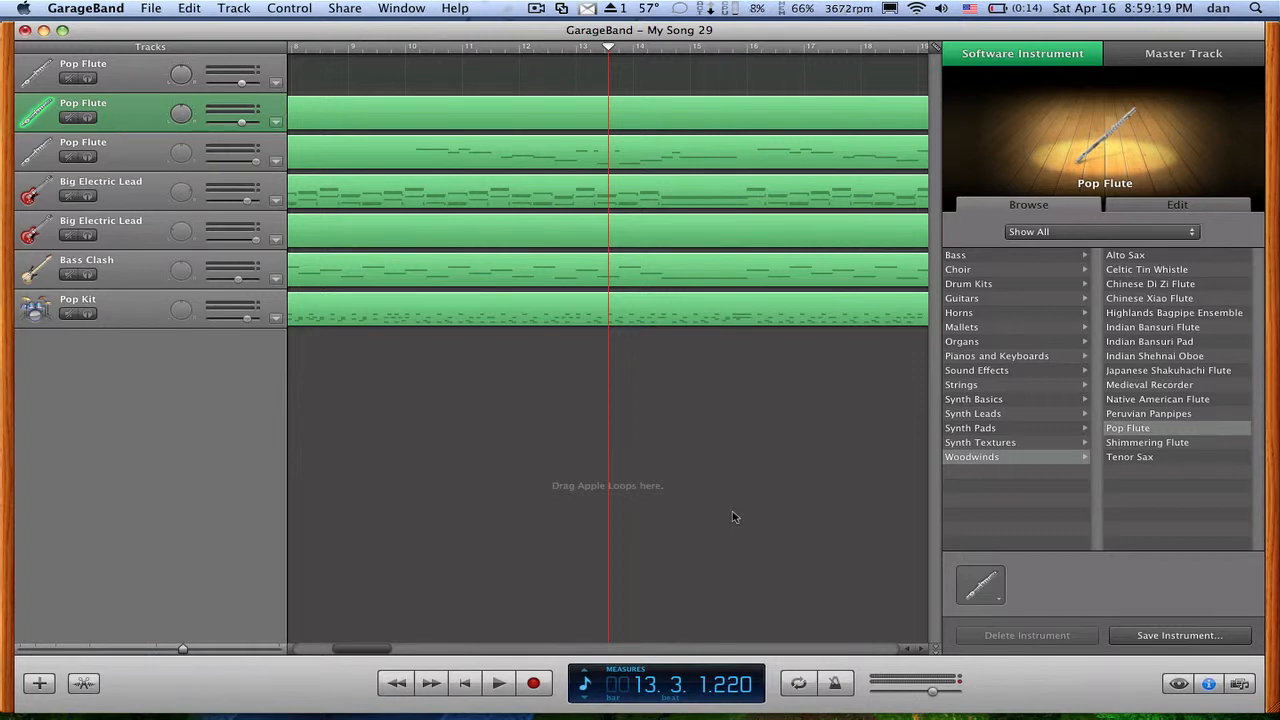
pyautogui.moveTo(604, 464)
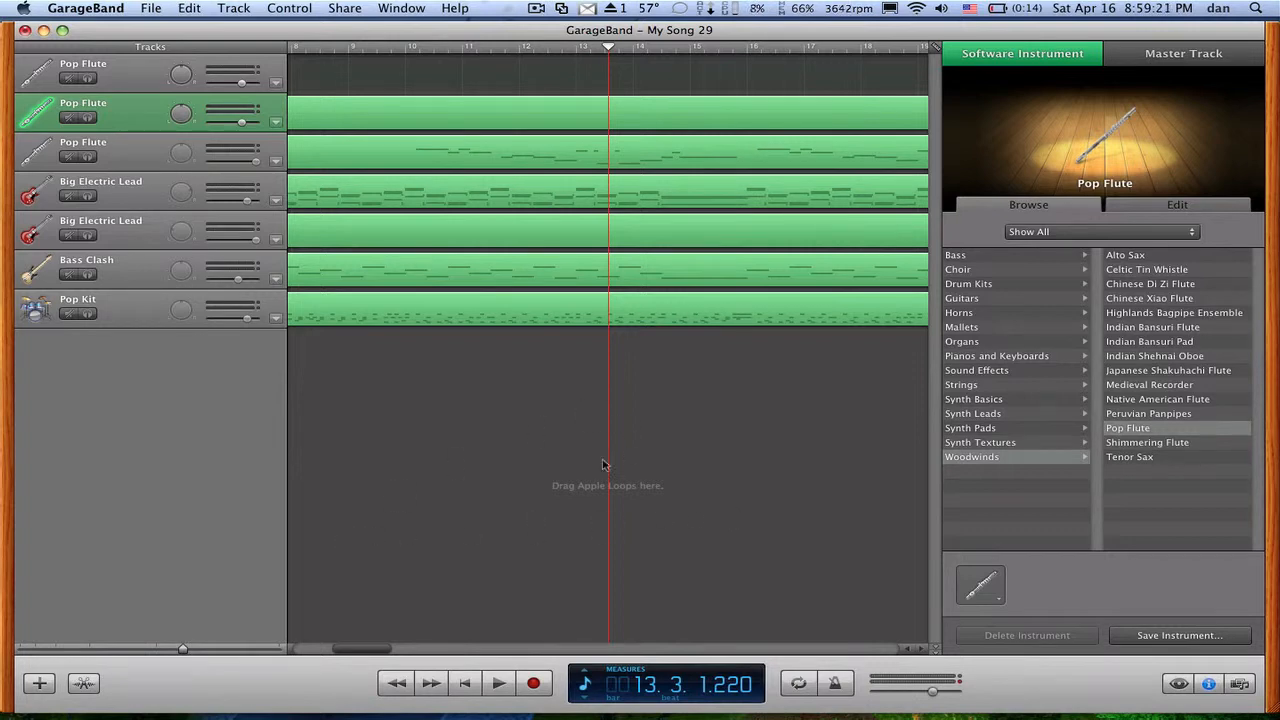
pyautogui.moveTo(452, 424)
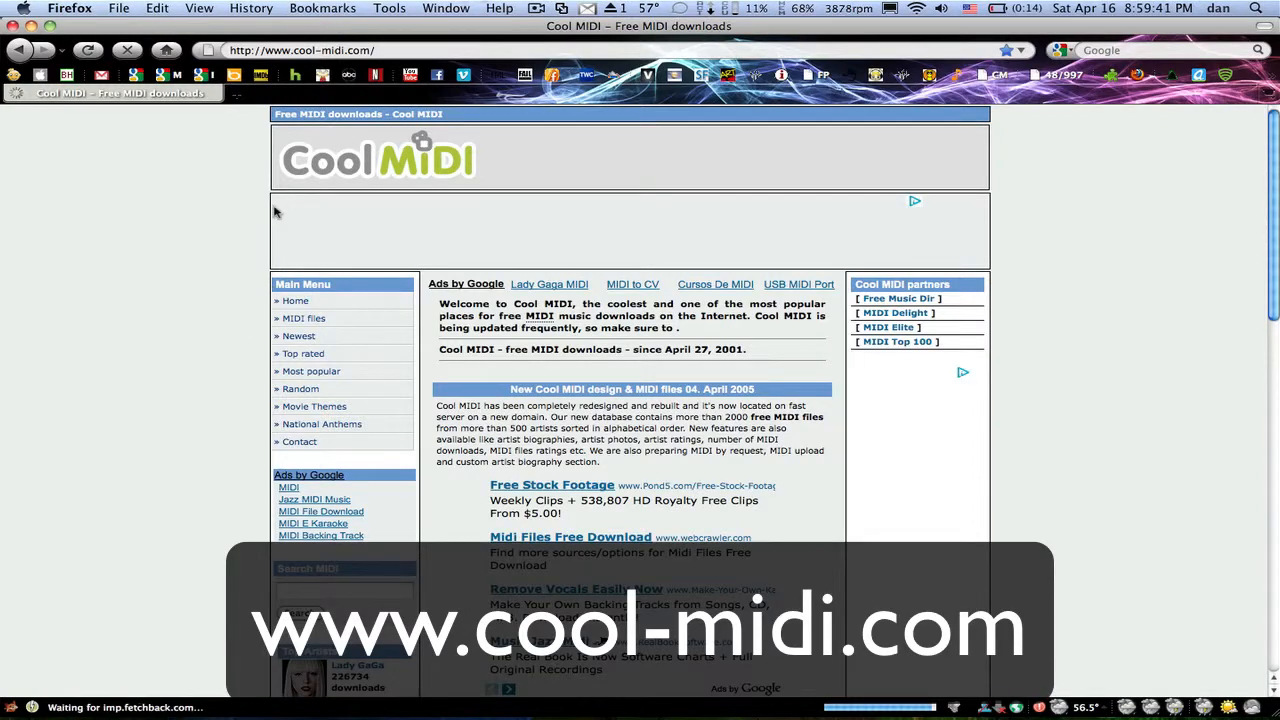
# Reach the Lady GaGa Poker Face page from the Most popular MIDI list
pyautogui.scroll(-3)
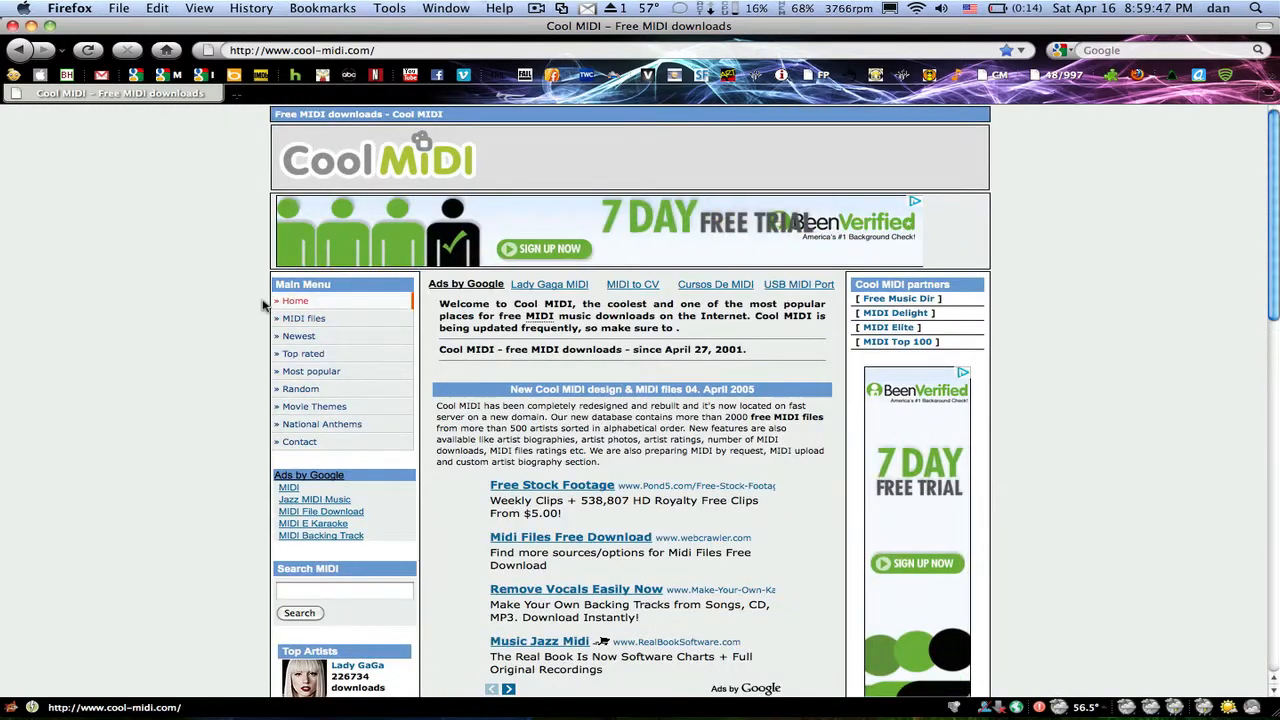
pyautogui.click(312, 370)
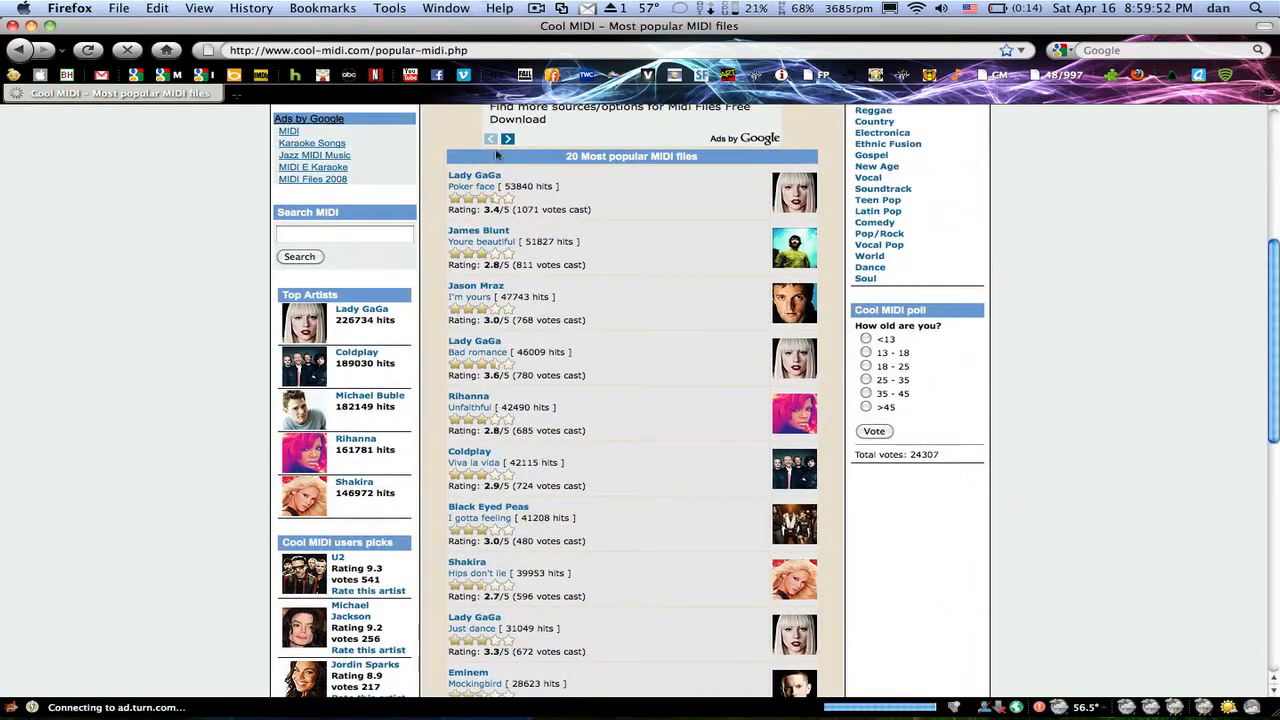
pyautogui.click(472, 186)
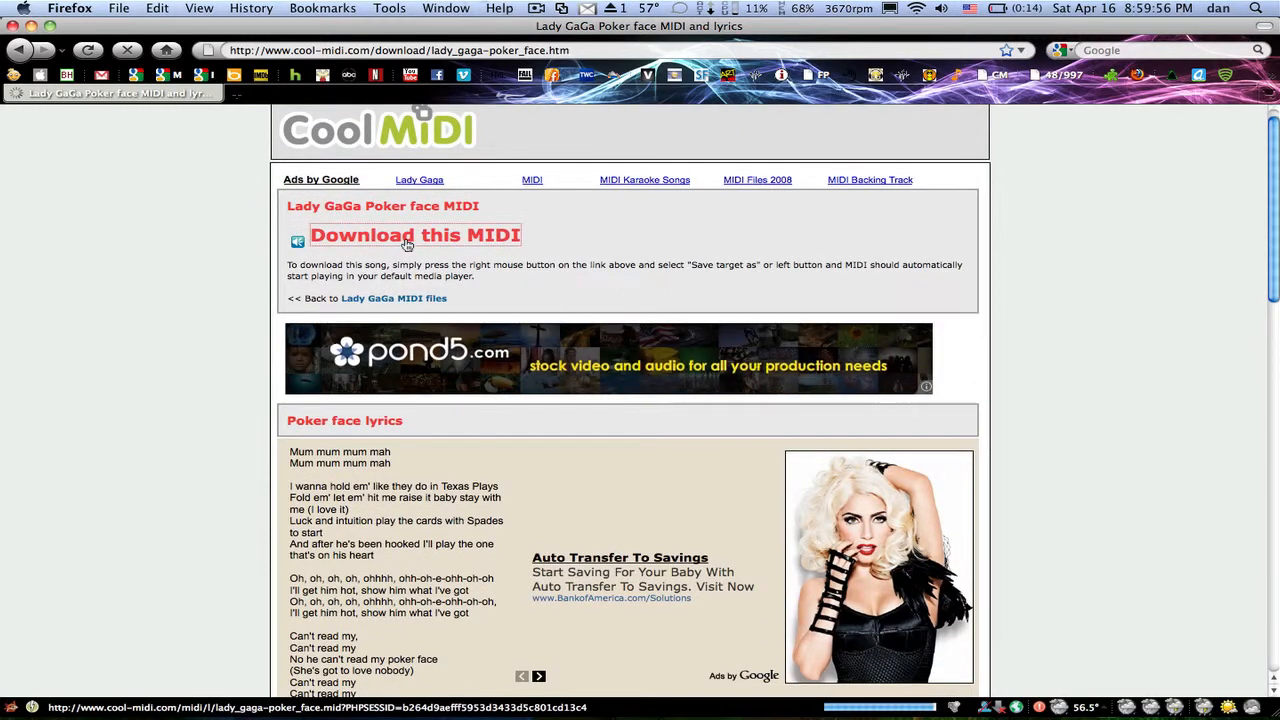
# Preview the Poker Face MIDI in the browser, stop it and return to the download page
pyautogui.click(414, 234)
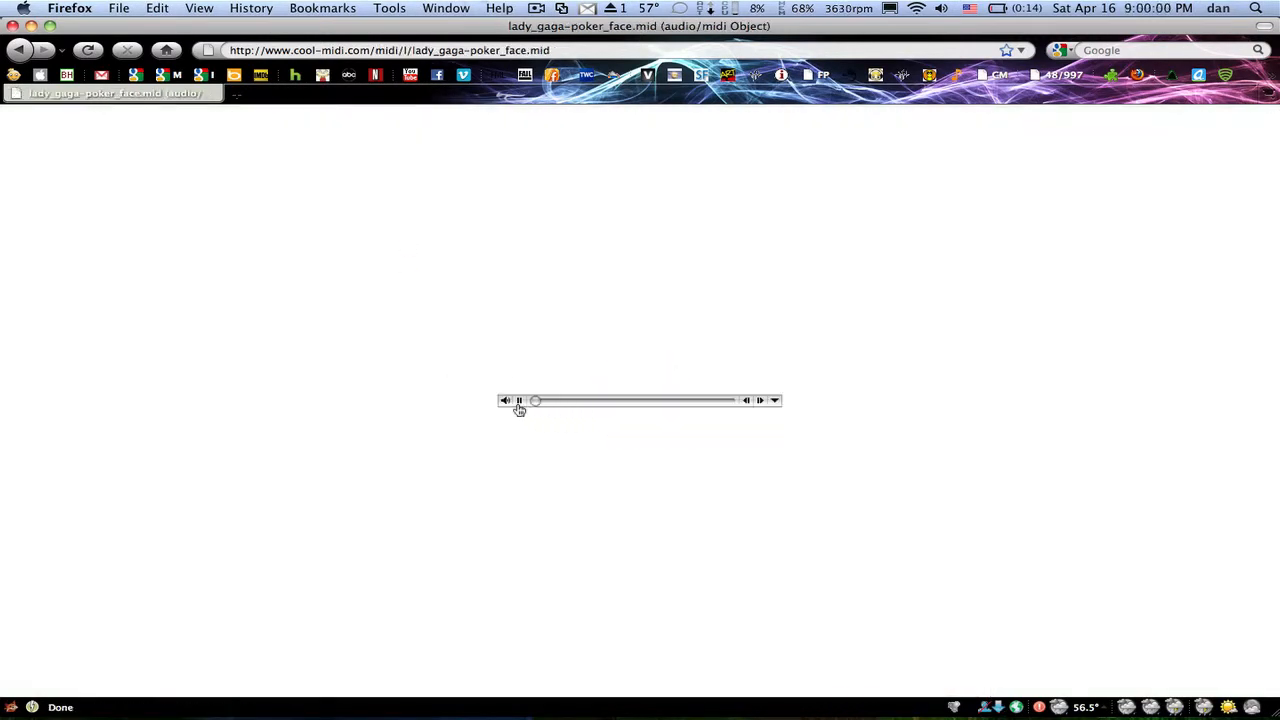
pyautogui.click(516, 400)
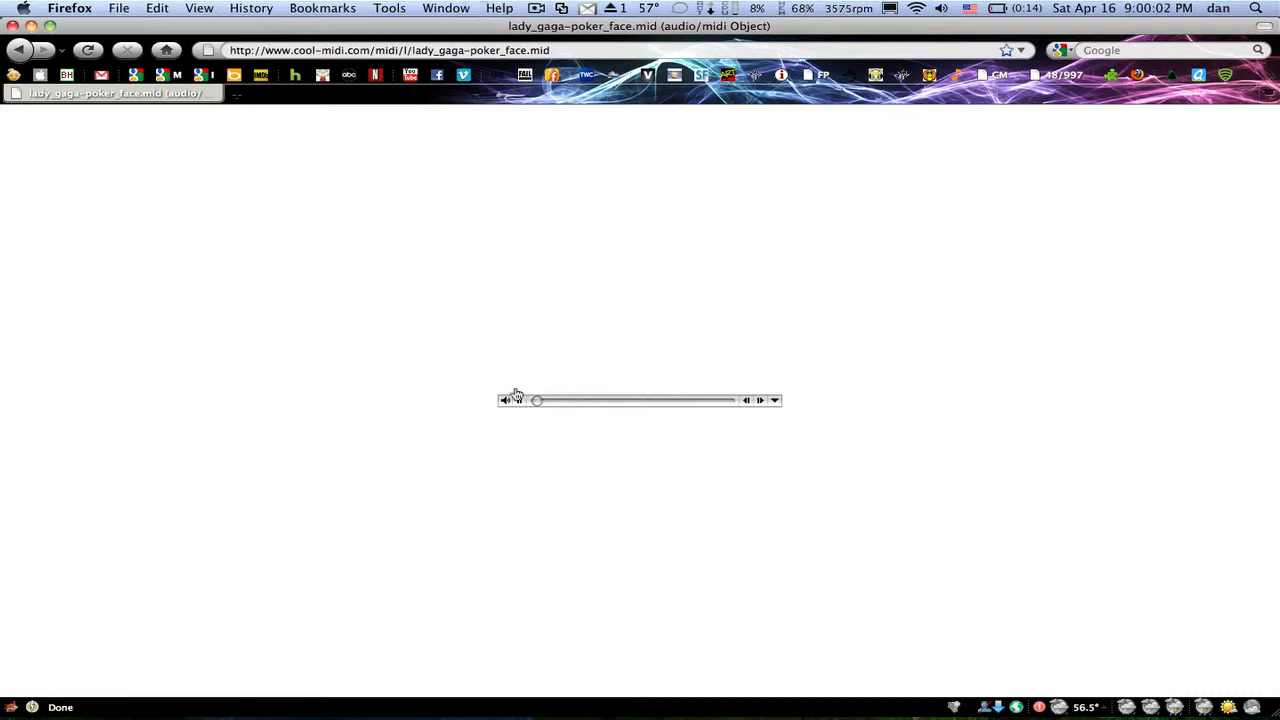
pyautogui.click(518, 400)
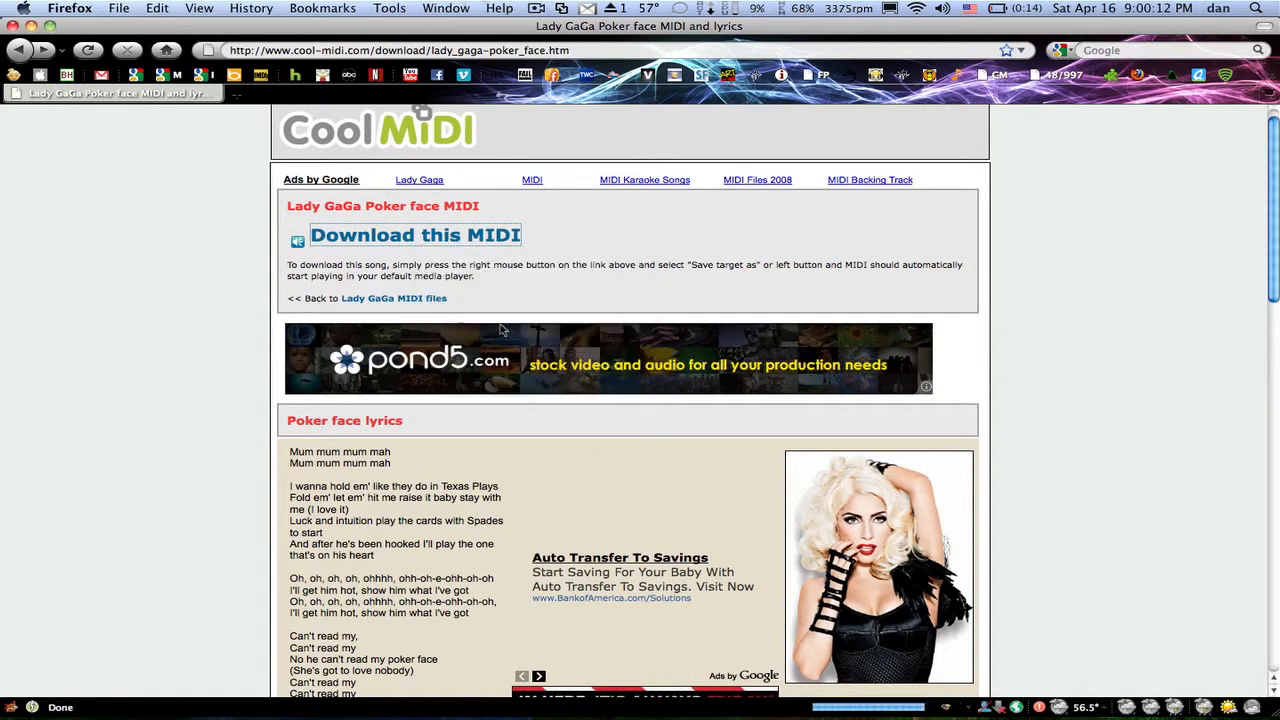
# Save the Poker Face MIDI into the Music folder as lady_gaga-poker_face.mid
pyautogui.click(414, 234)
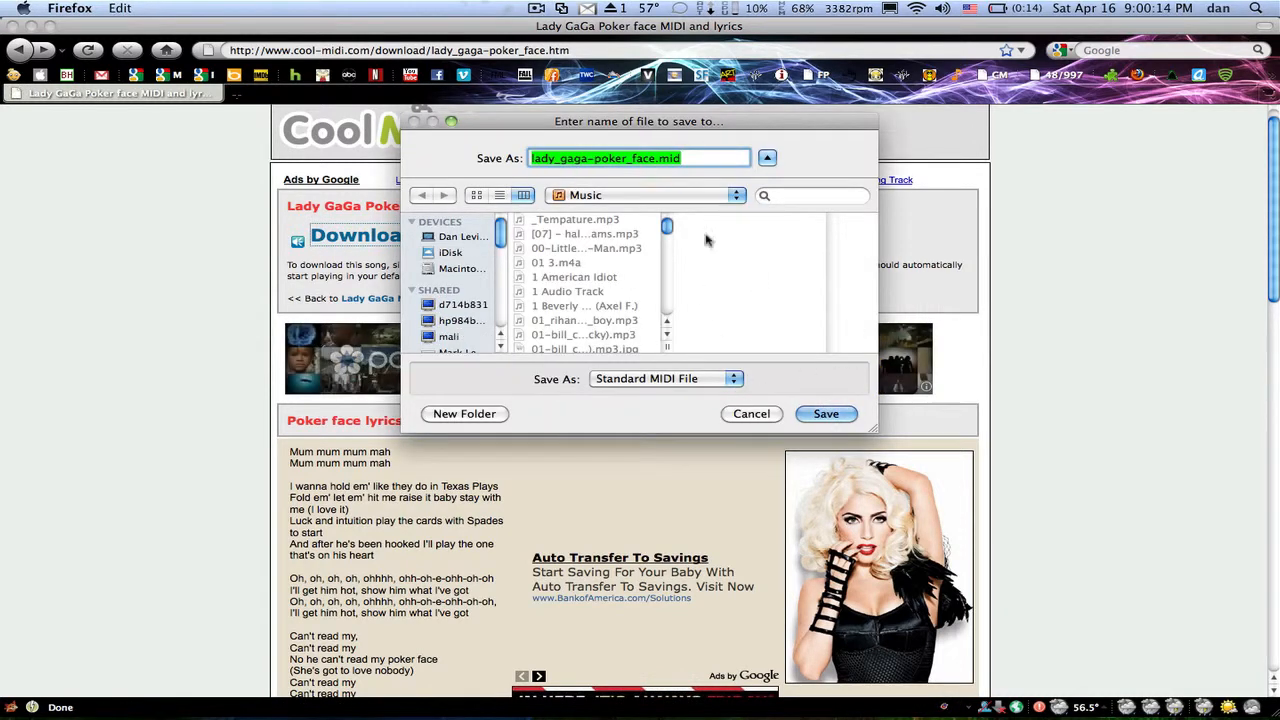
pyautogui.click(826, 414)
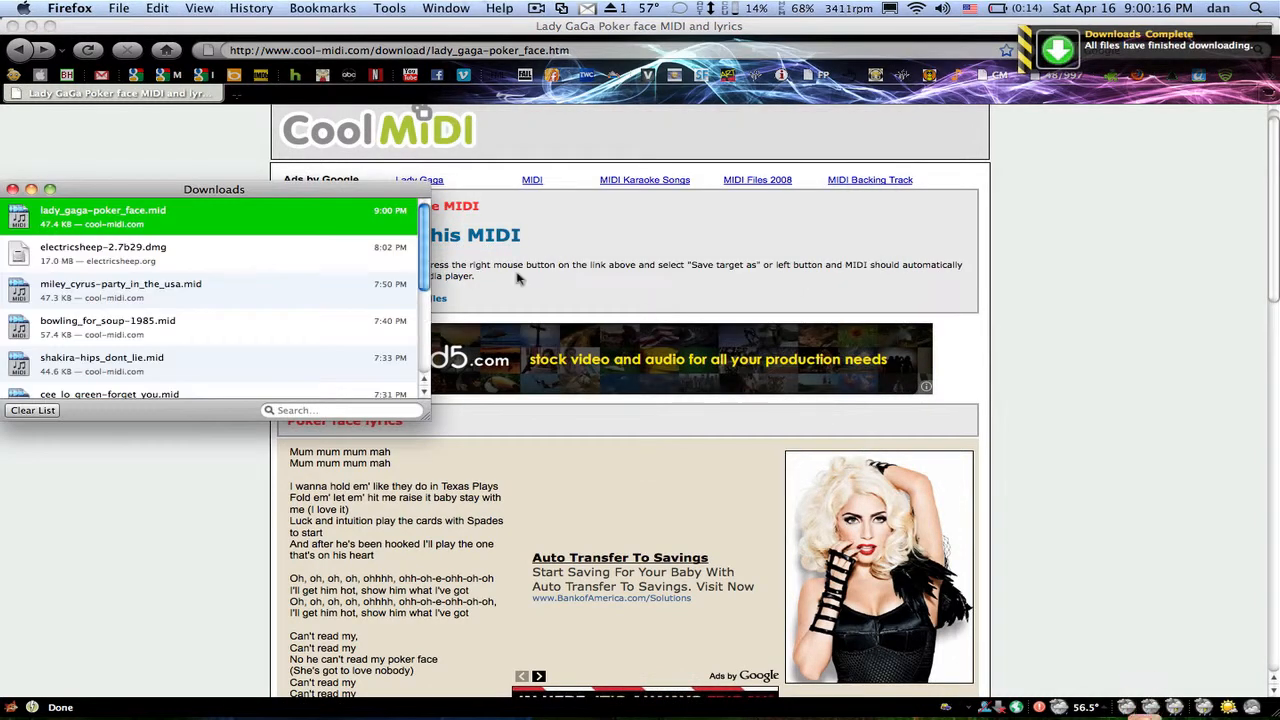